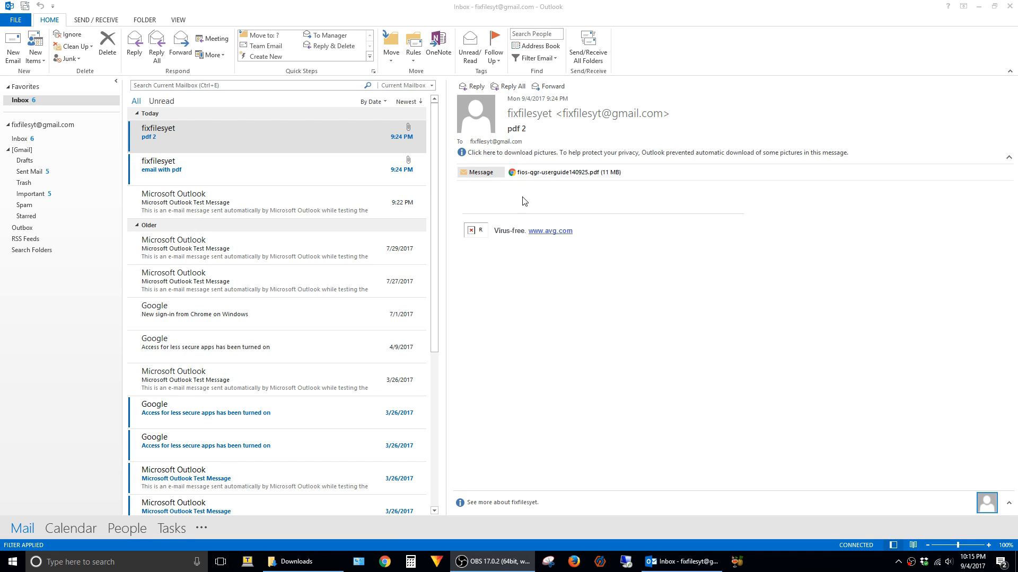
mouse_move(506, 170)
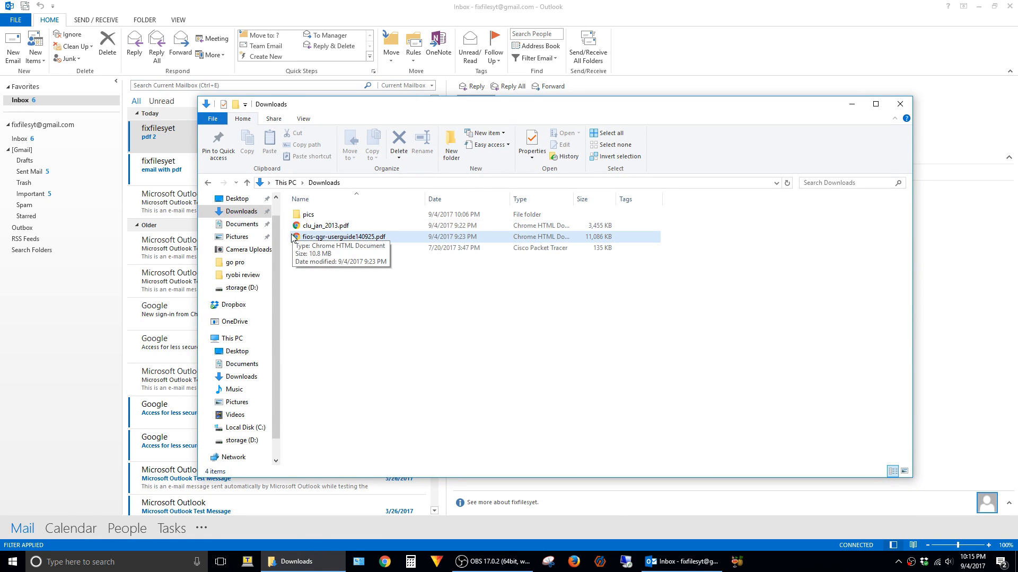
Step: Select fios-qgr-userguide140925.pdf in the Downloads folder
click(325, 247)
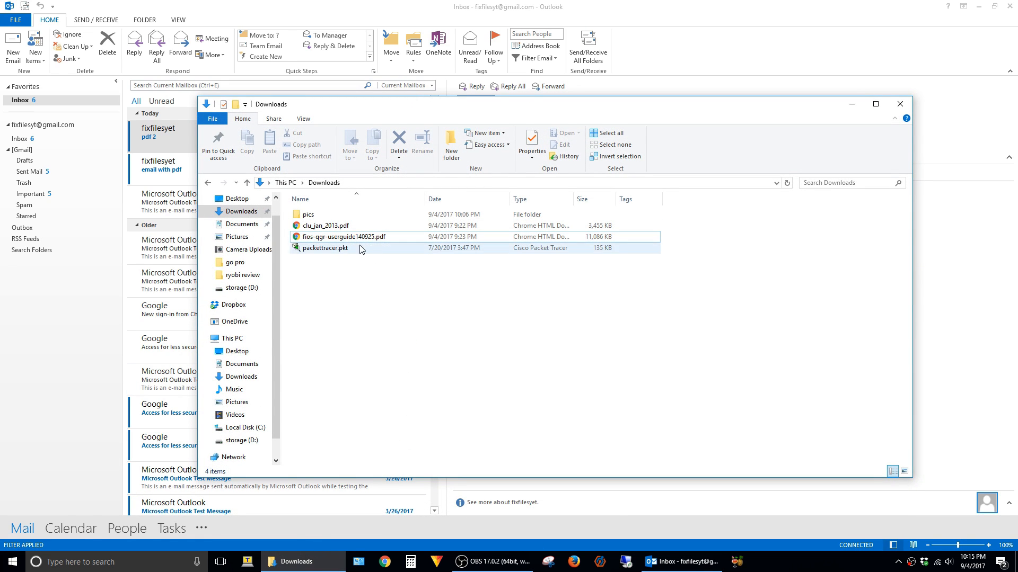
click(342, 236)
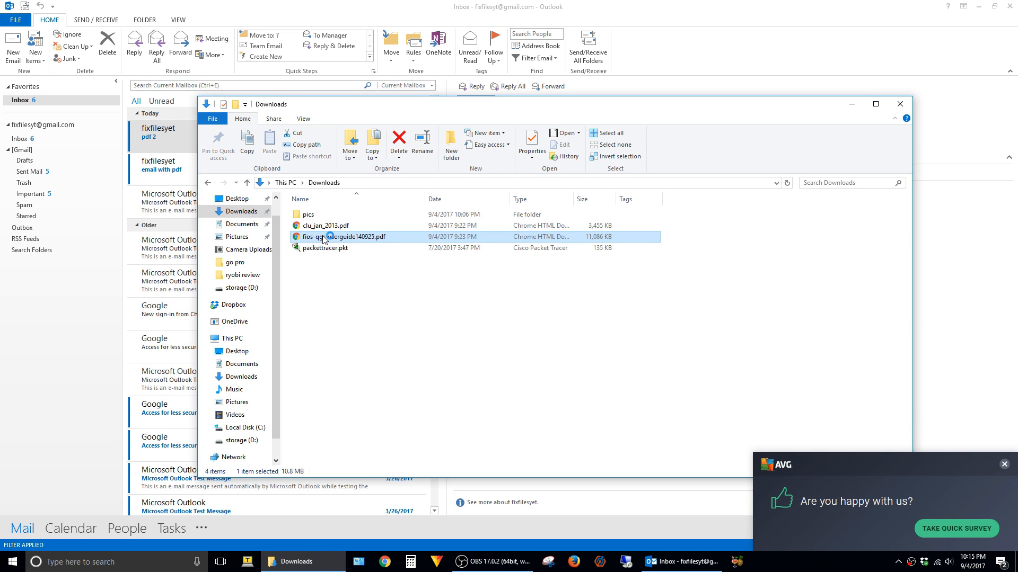
Step: Open the FiOS user guide PDF so it displays in Google Chrome
double_click(342, 236)
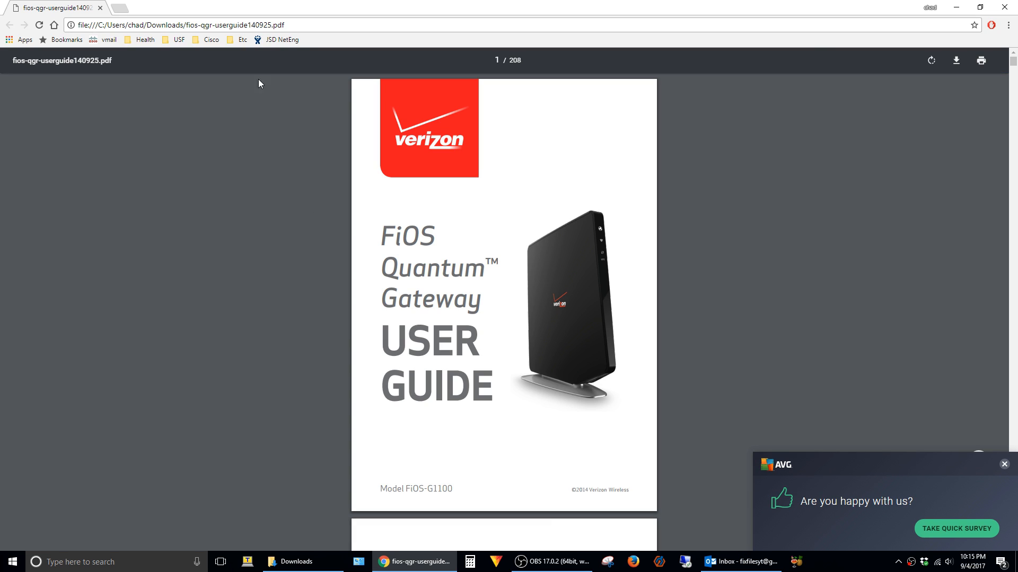
mouse_move(212, 8)
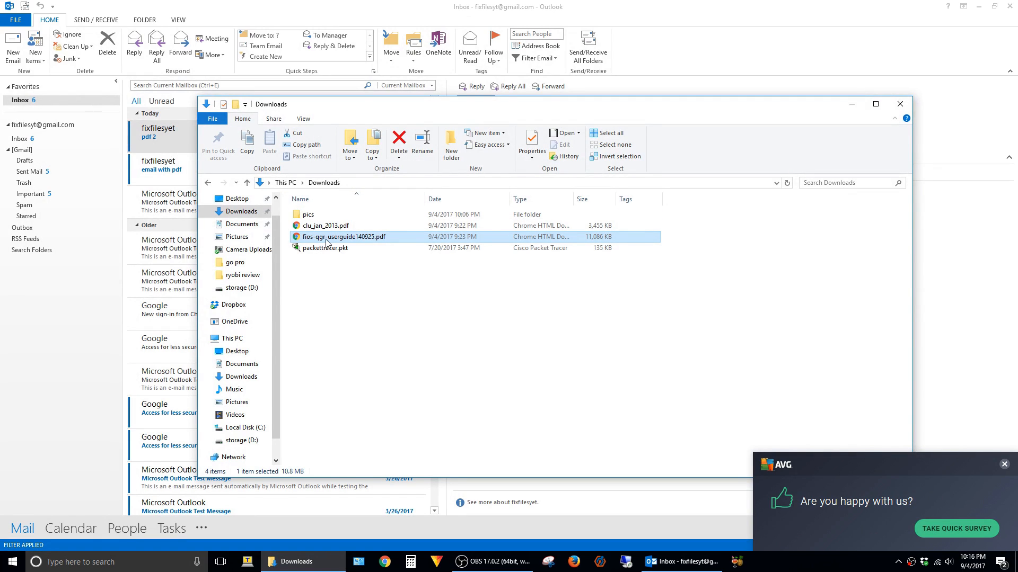
Step: In the PDF's Properties, change the Opens with app to Adobe Acrobat Reader
right_click(326, 236)
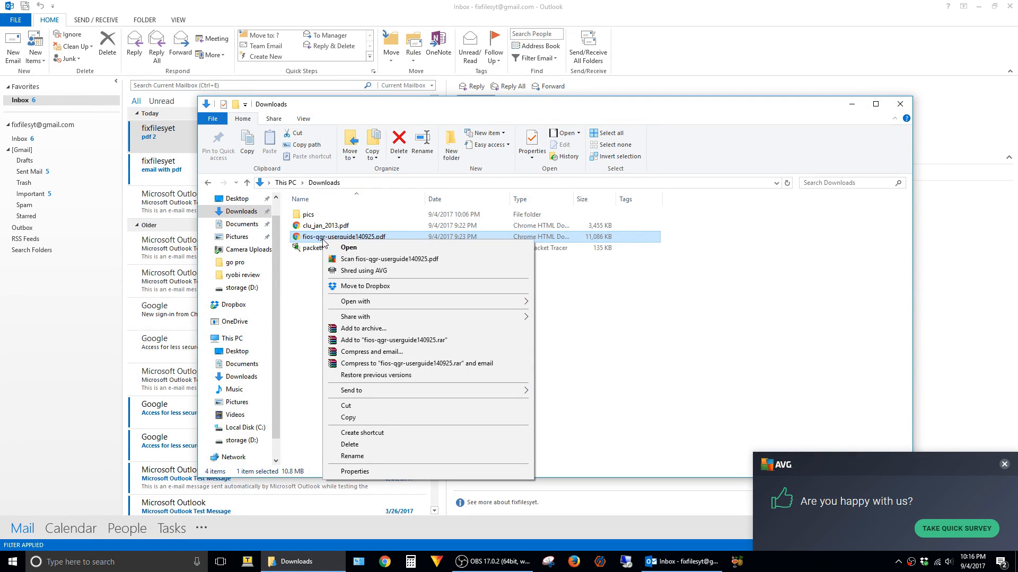
click(354, 472)
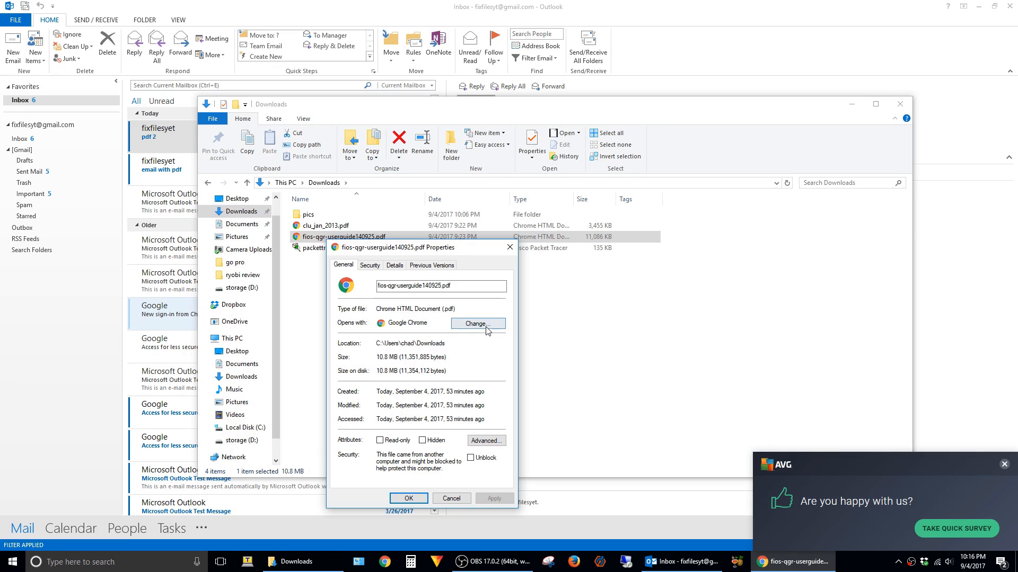
click(477, 323)
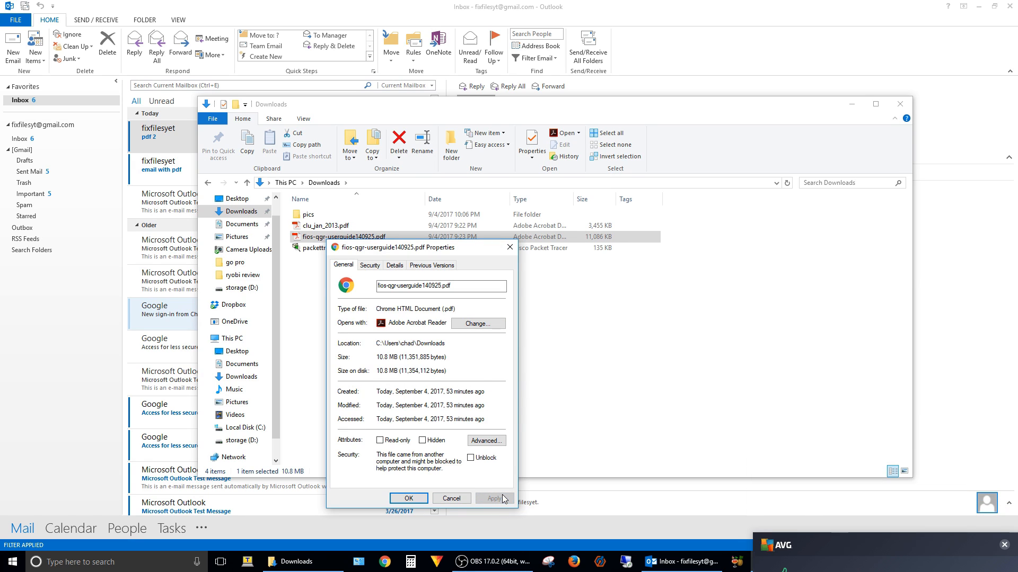
click(459, 285)
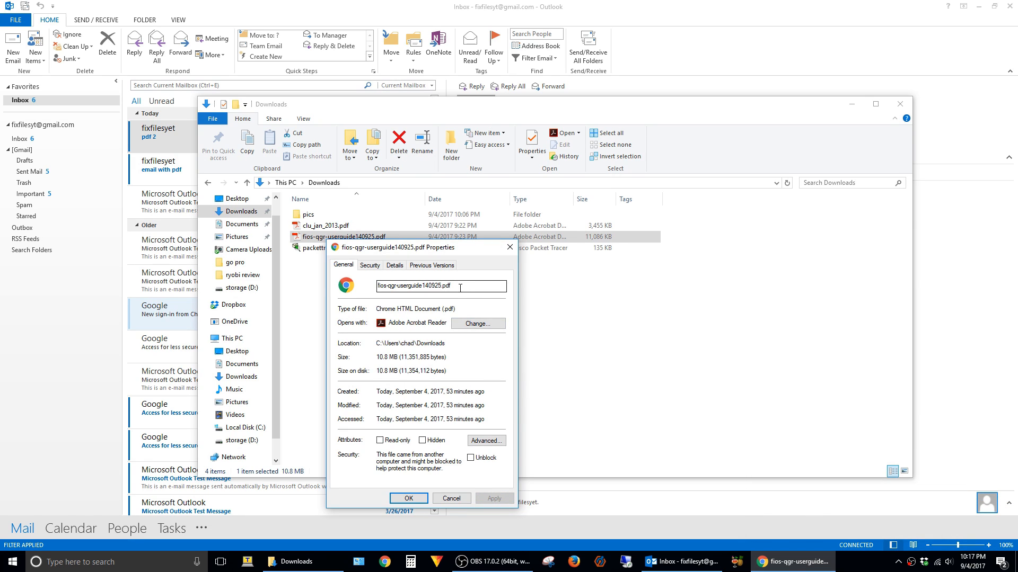
double_click(446, 285)
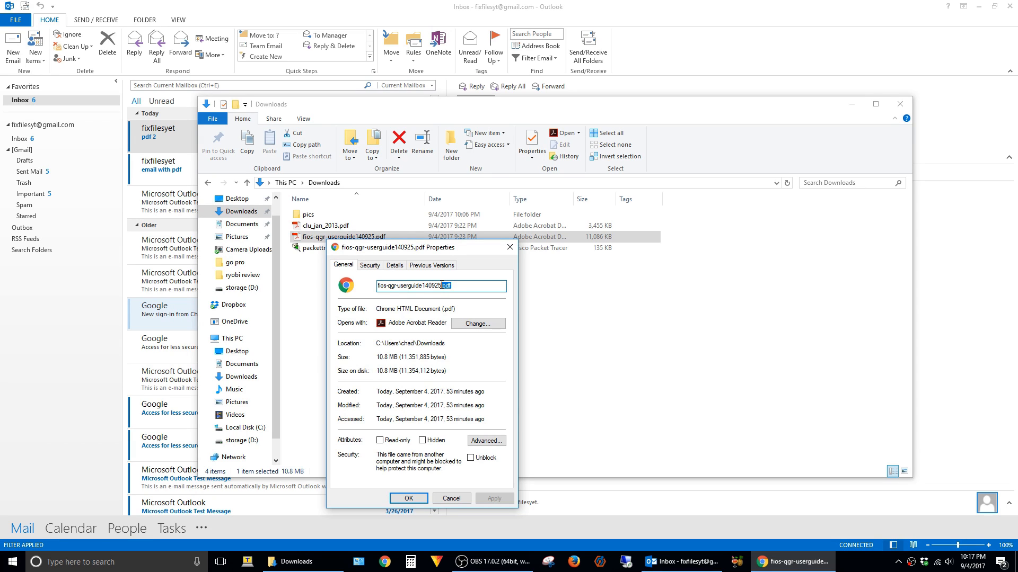
mouse_move(421, 322)
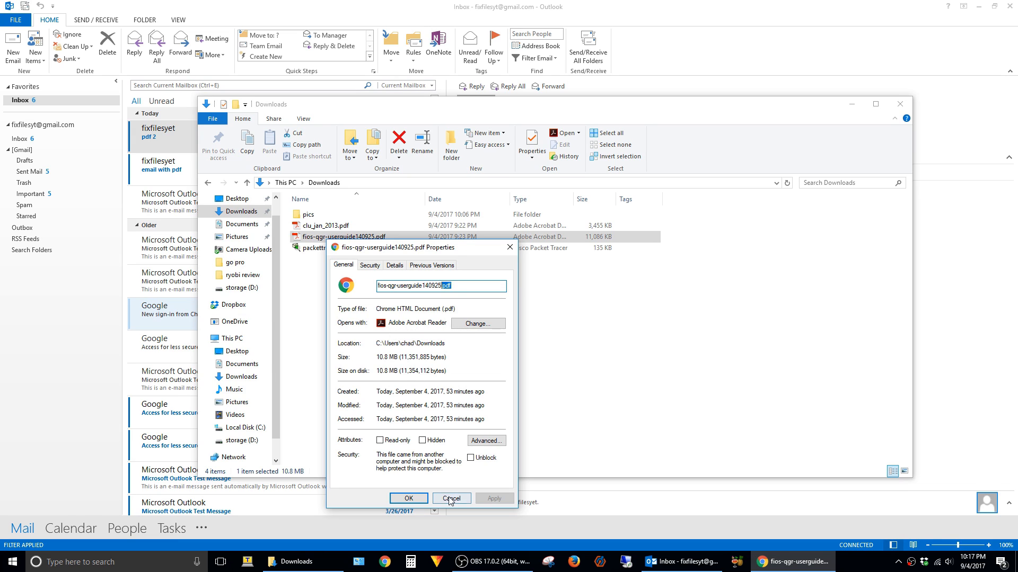
Step: Close Properties and open the FiOS user guide PDF in Adobe Acrobat Reader DC
click(452, 498)
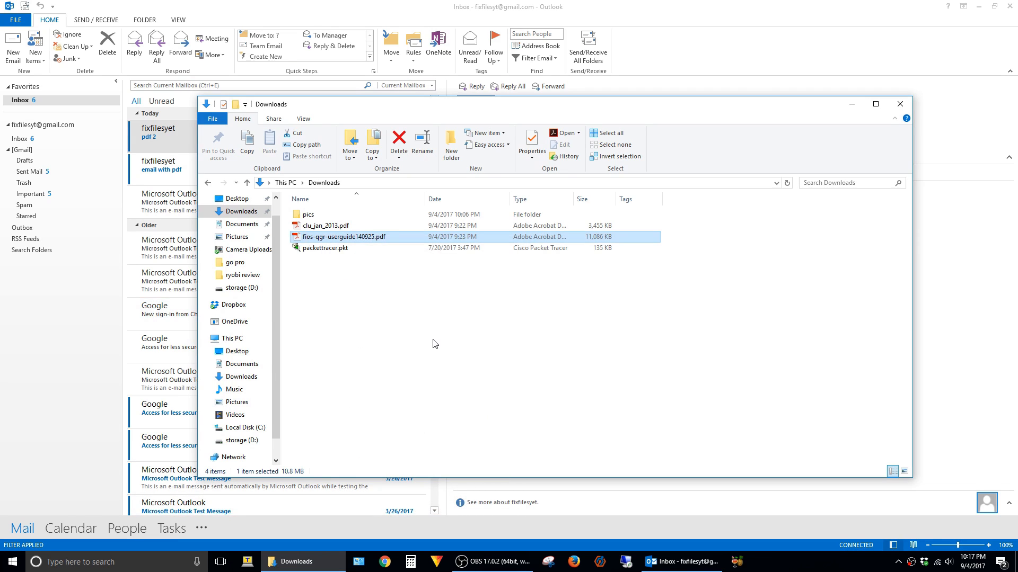
click(325, 225)
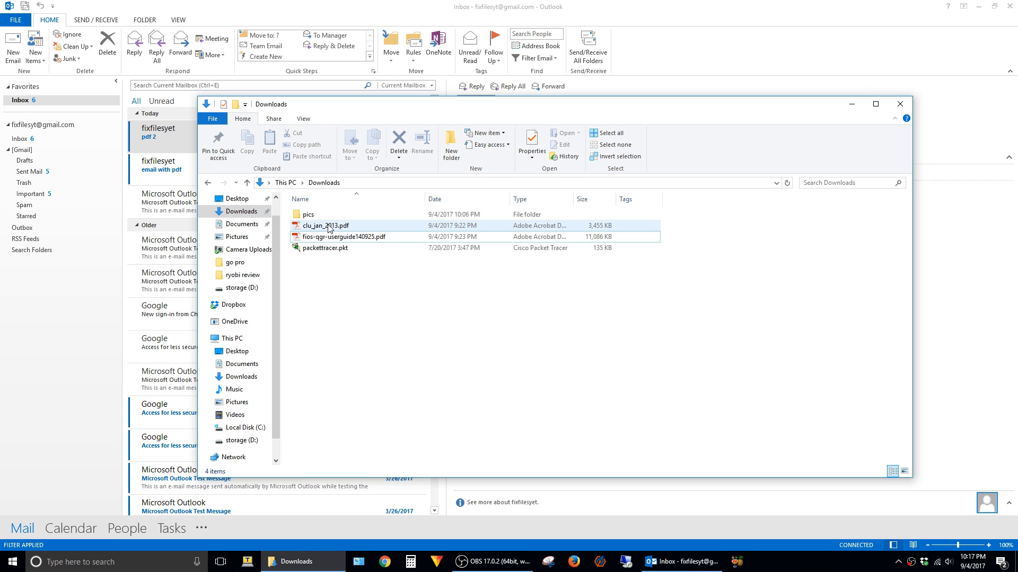
click(343, 236)
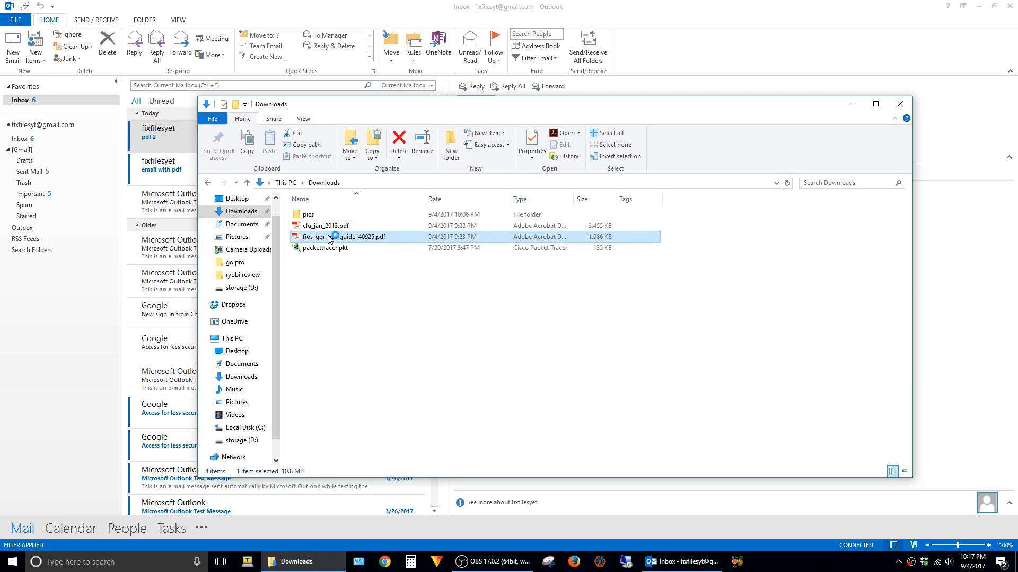
double_click(343, 237)
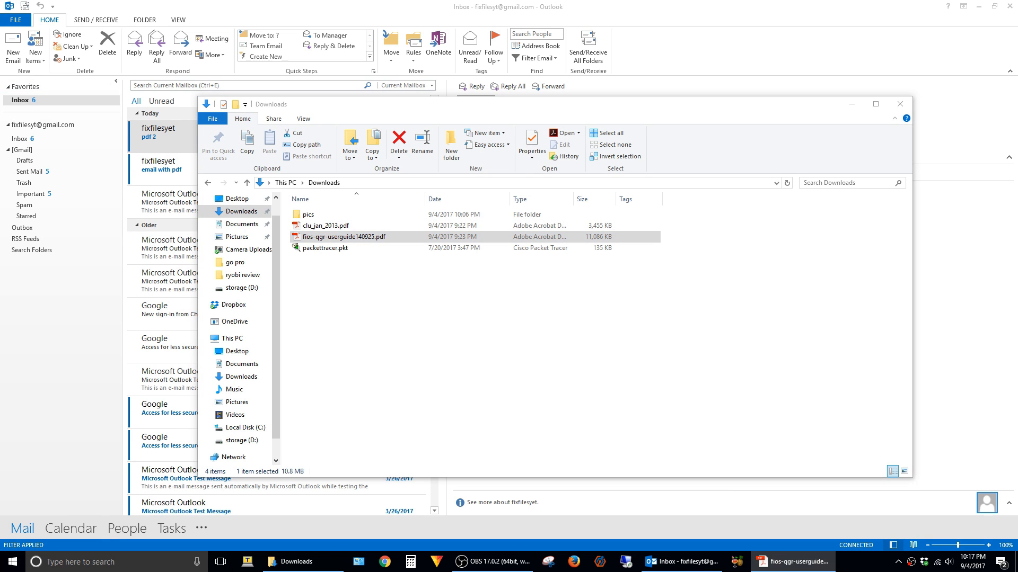
double_click(343, 237)
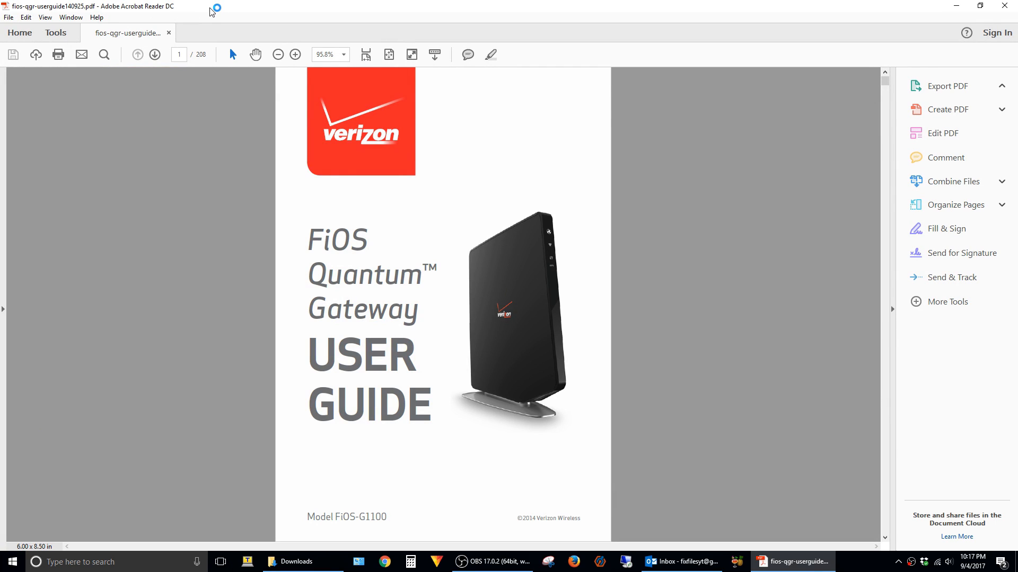
click(947, 86)
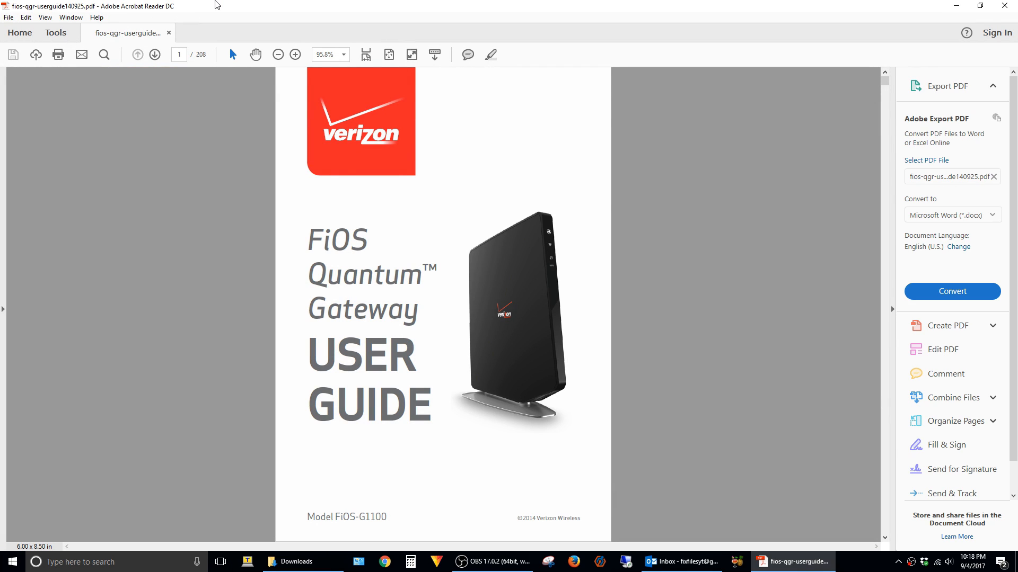